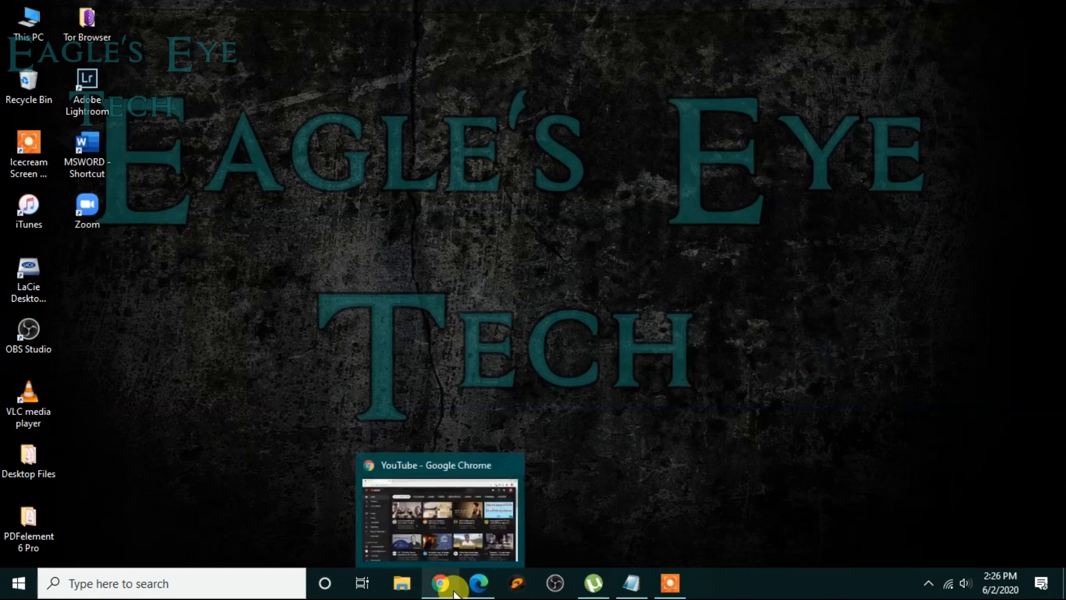
Step: Bring the Chrome window showing the YouTube home page to the front
click(443, 583)
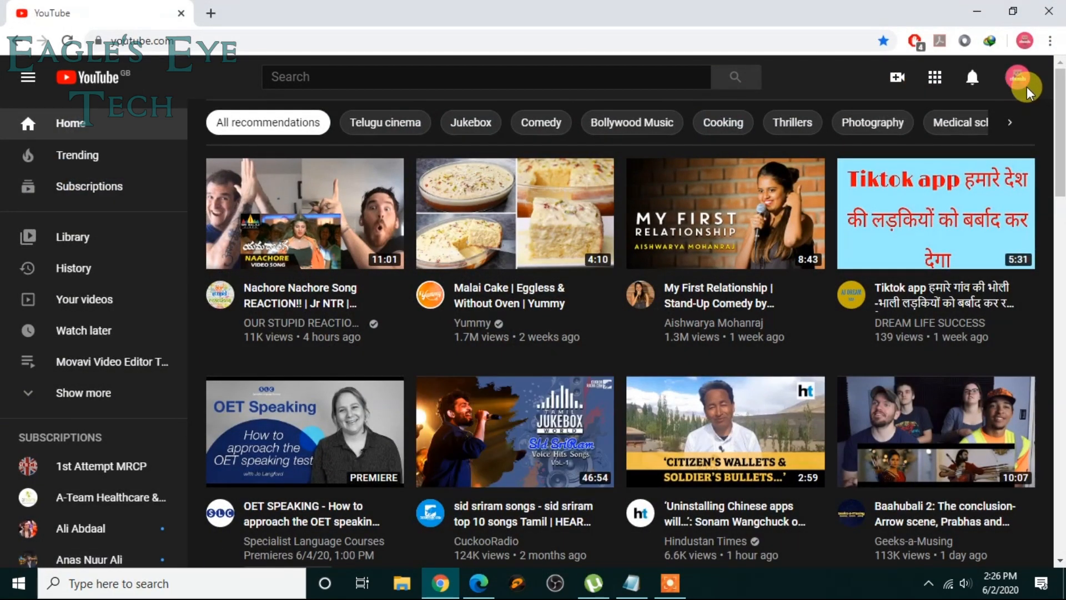
Step: Reach the YouTube Studio playlists page via the profile avatar's account options
click(1018, 77)
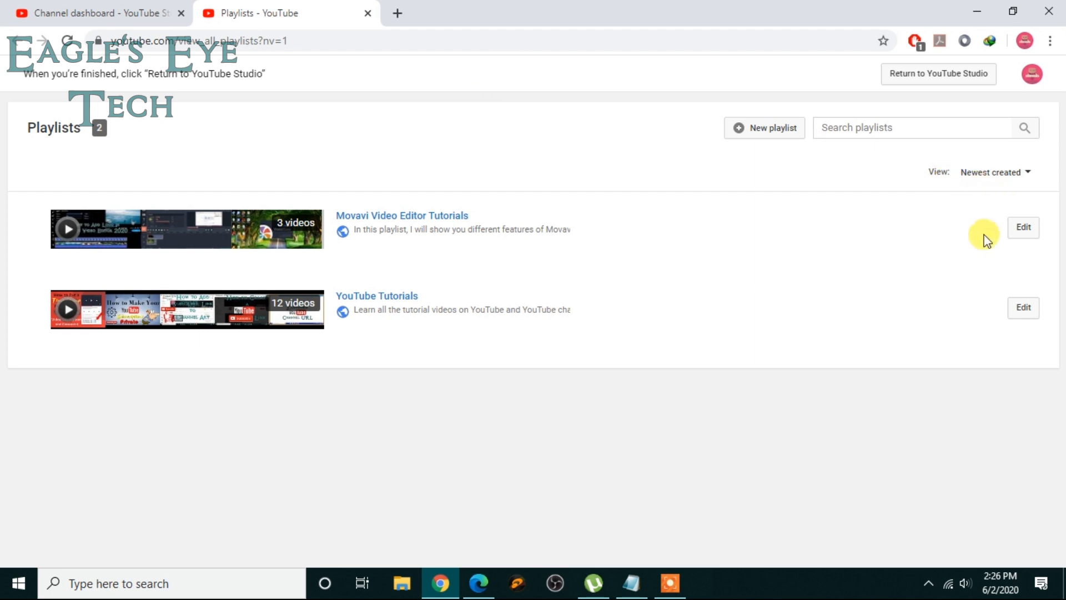
Step: Go to the Movavi Video Editor Tutorials playlist page showing its three videos
click(400, 216)
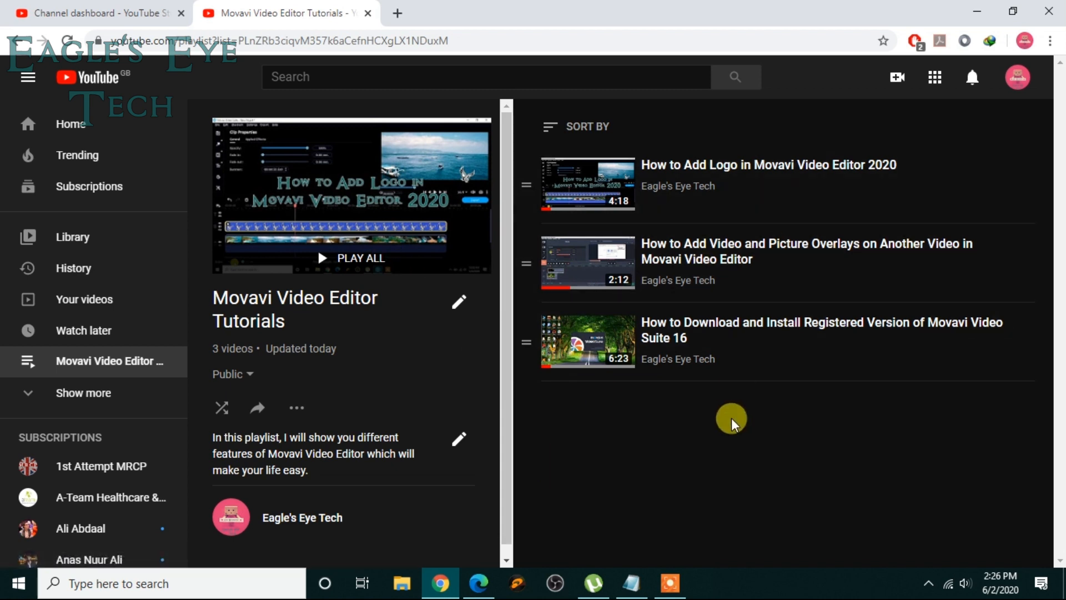
mouse_move(740, 417)
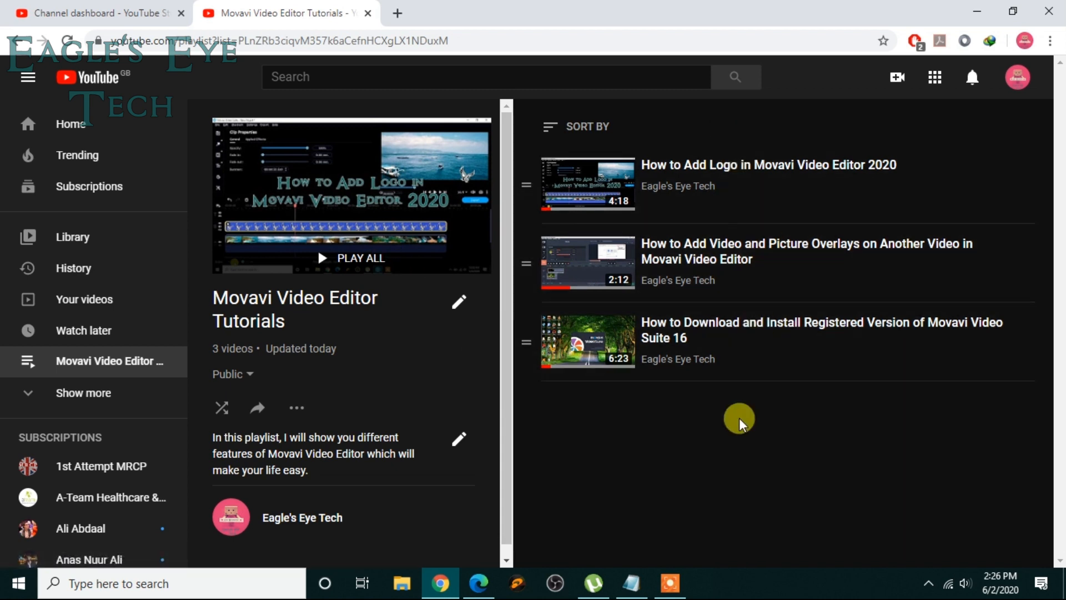
mouse_move(310, 134)
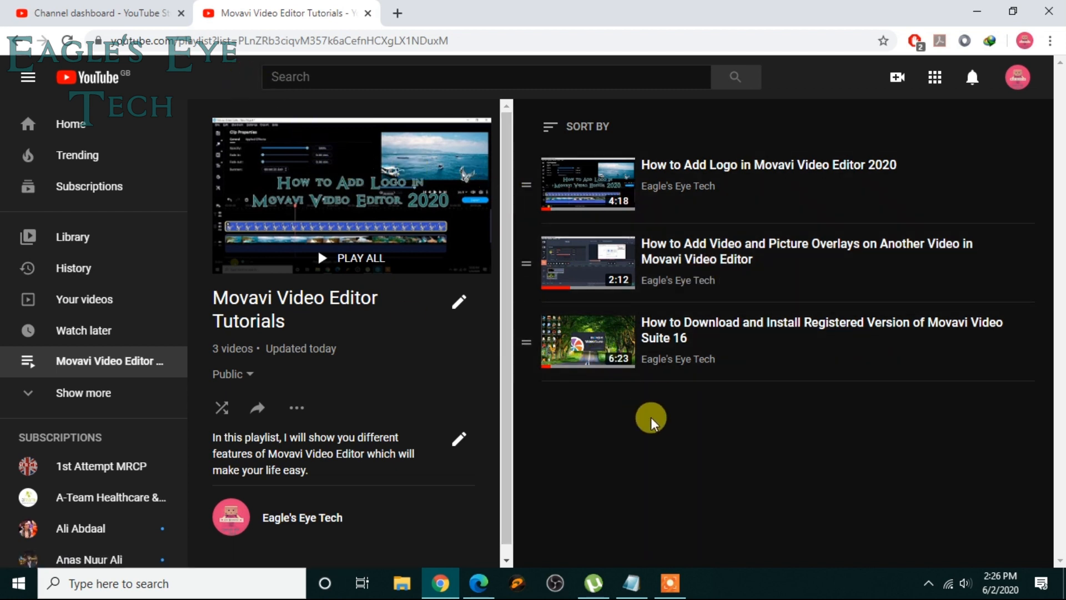
mouse_move(826, 410)
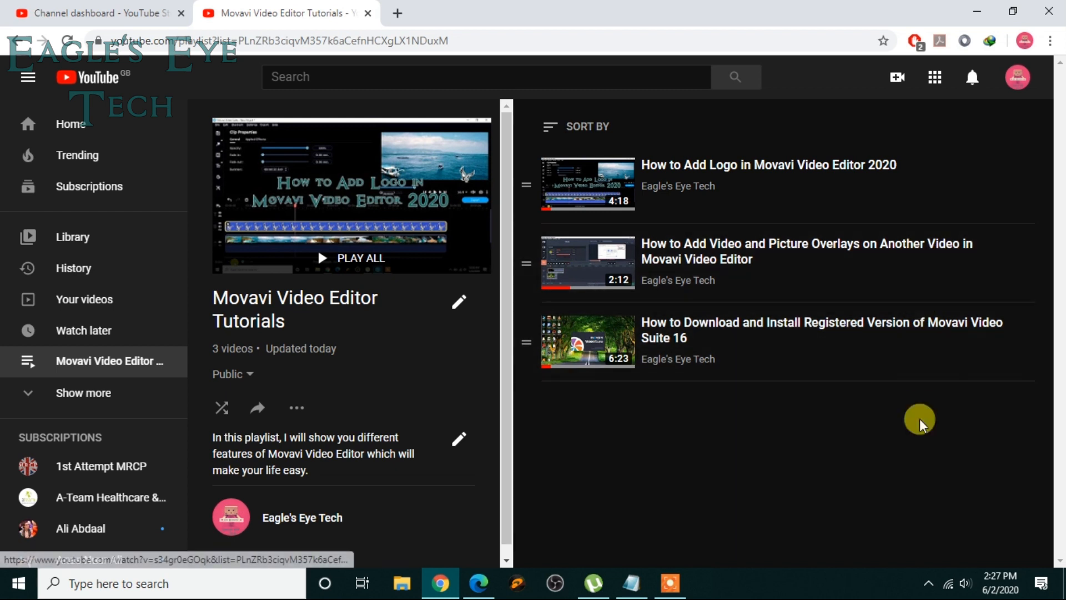
mouse_move(952, 342)
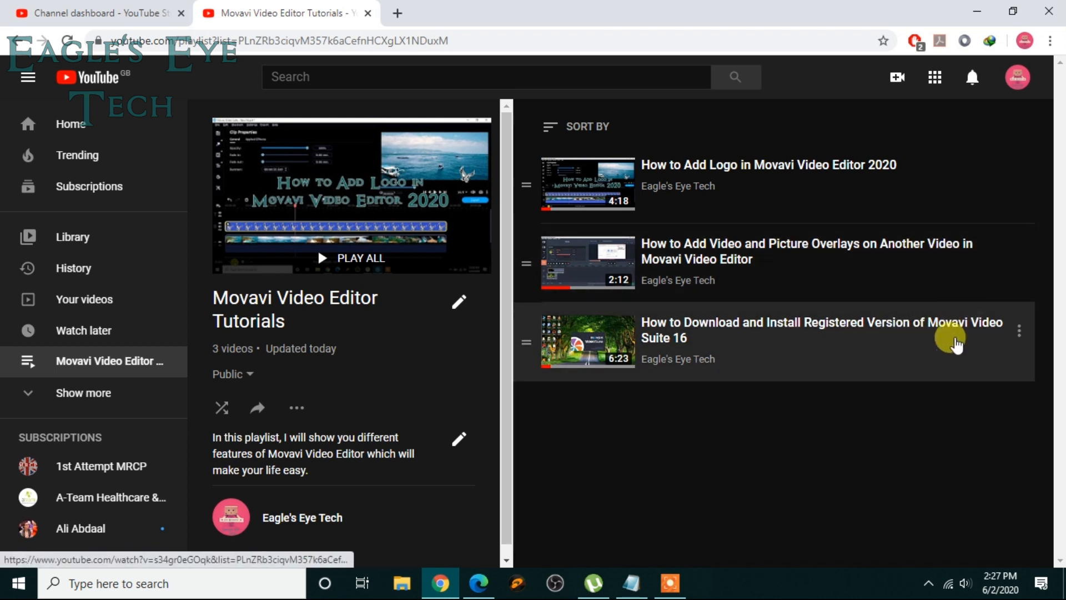
mouse_move(592, 262)
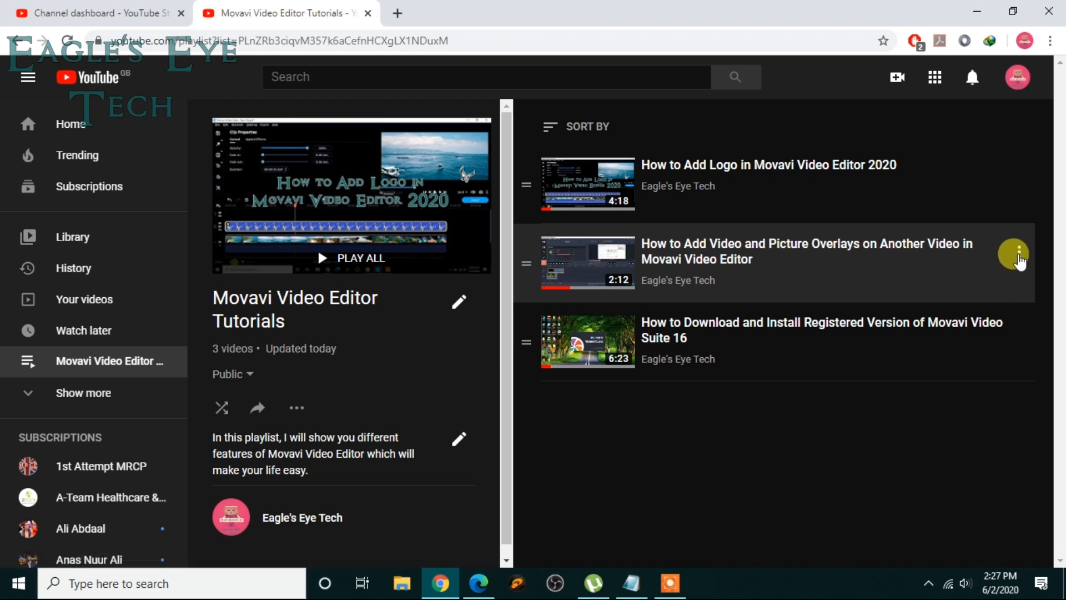
Step: Make the video-and-picture-overlays tutorial the playlist's thumbnail
click(1014, 257)
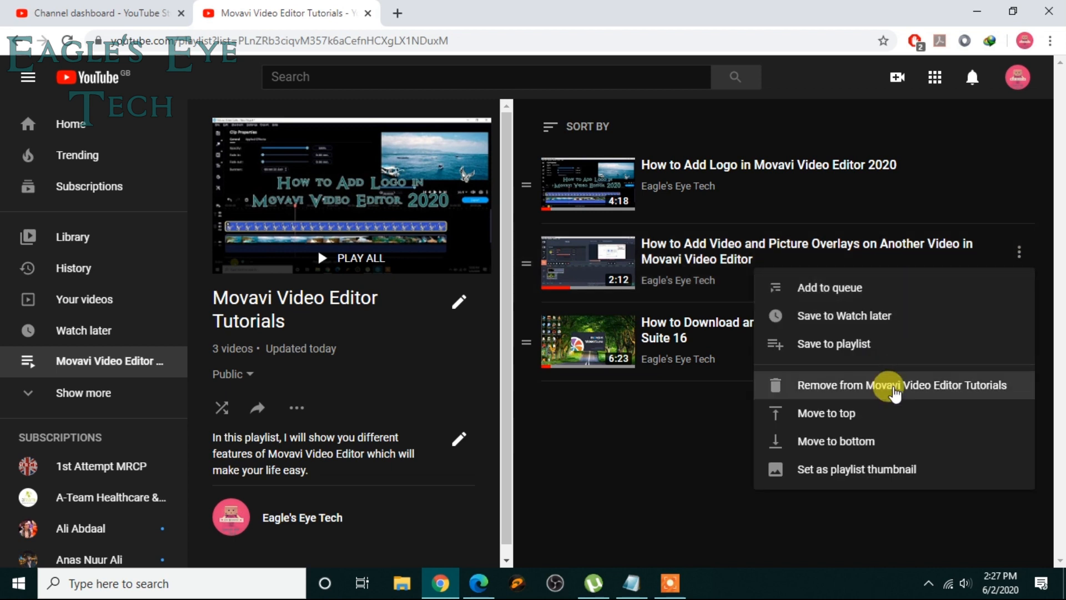
mouse_move(889, 315)
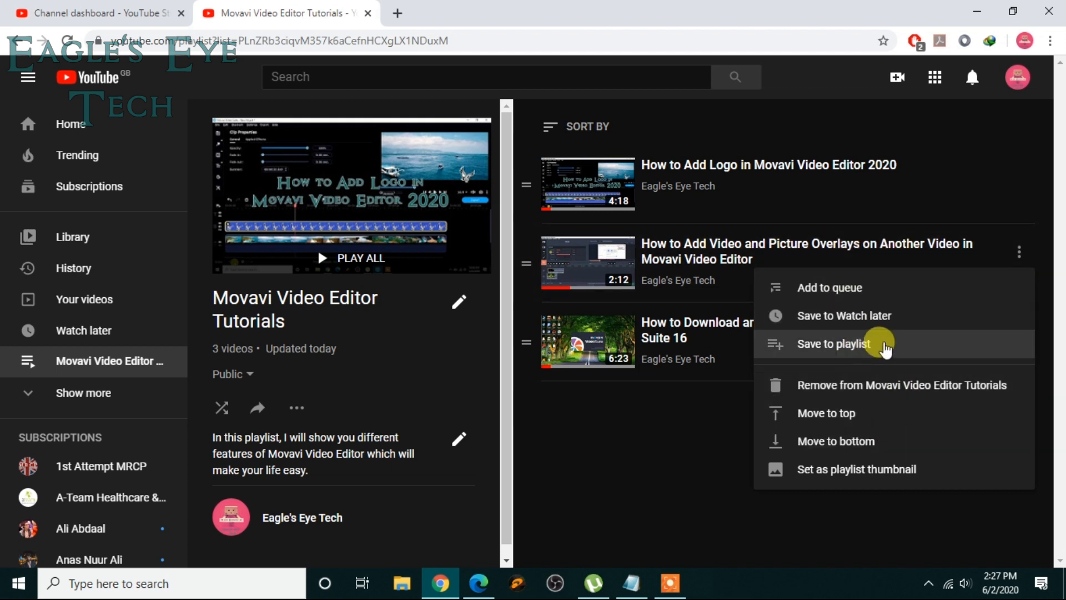
mouse_move(891, 413)
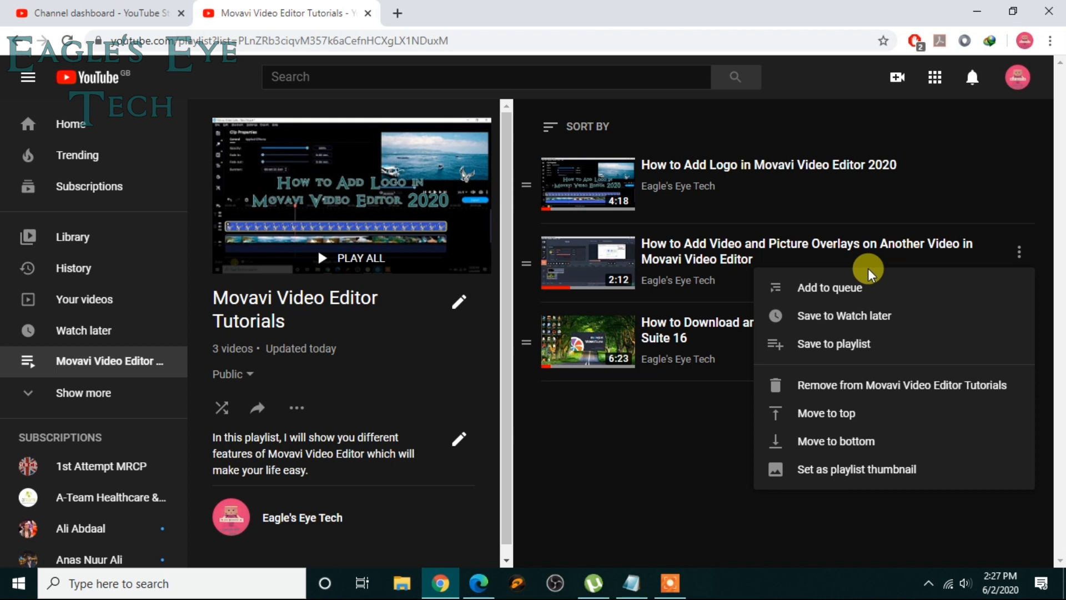
mouse_move(856, 469)
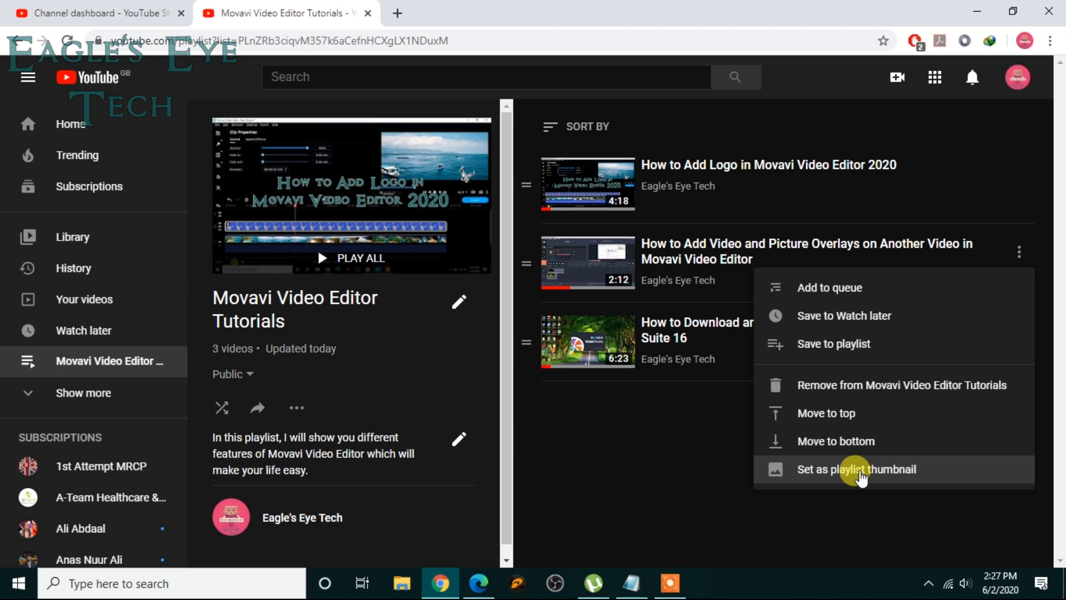
click(857, 469)
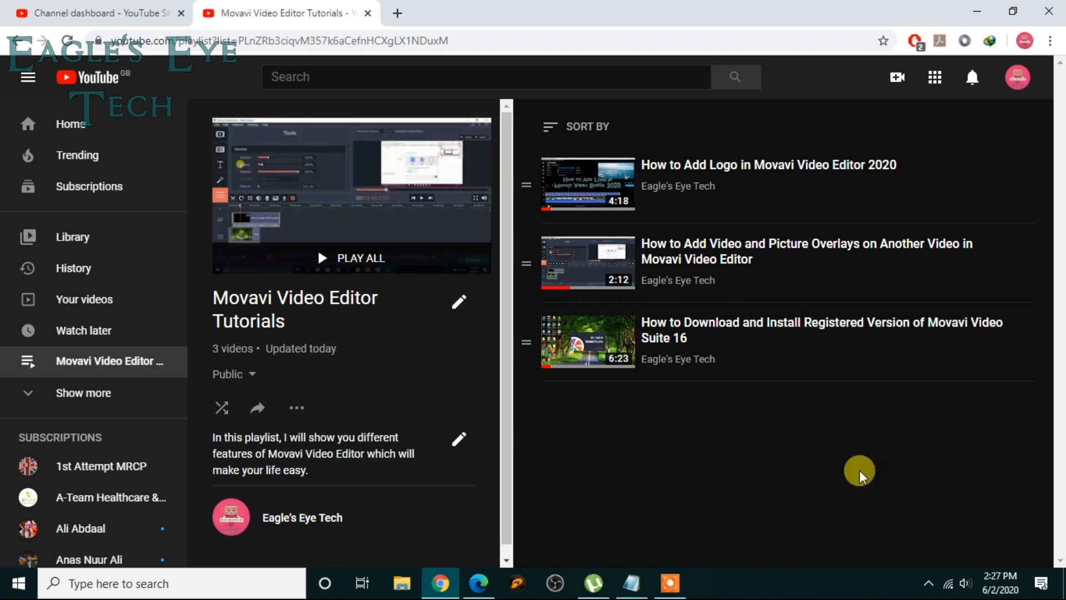
mouse_move(406, 279)
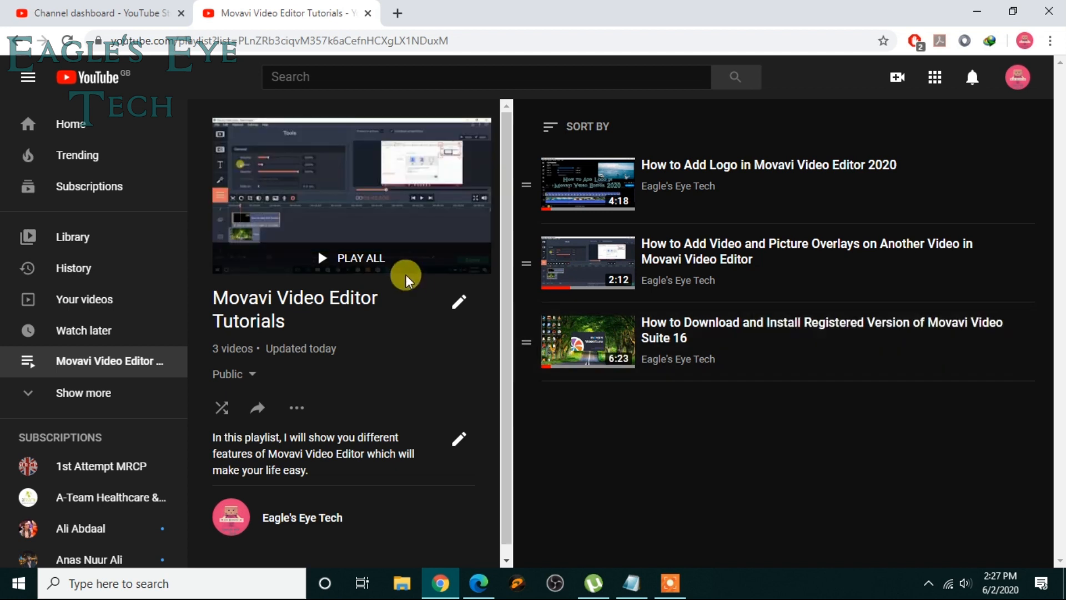
mouse_move(568, 483)
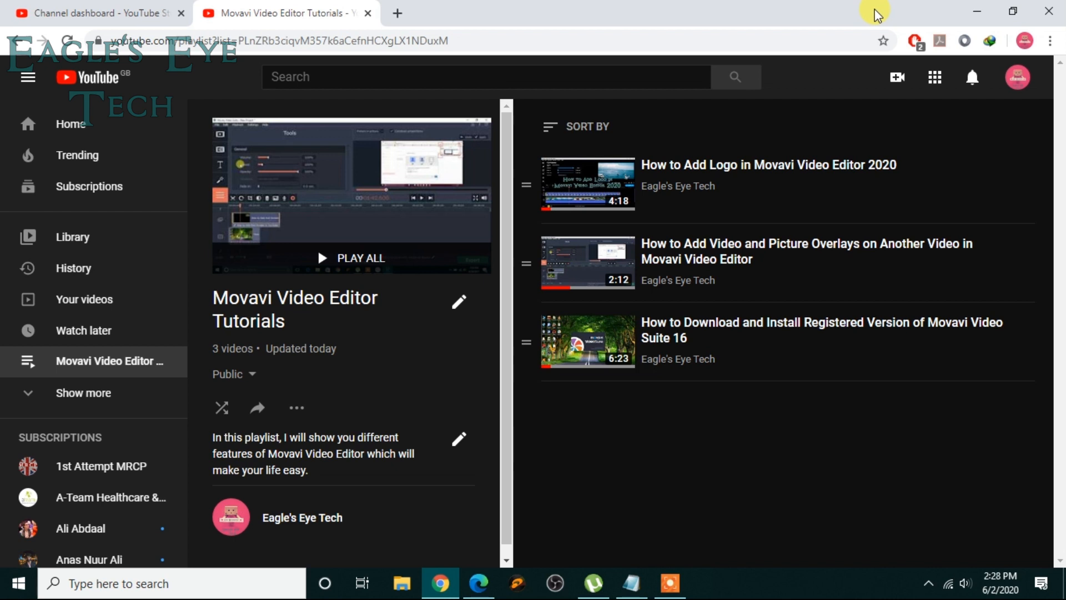
mouse_move(867, 486)
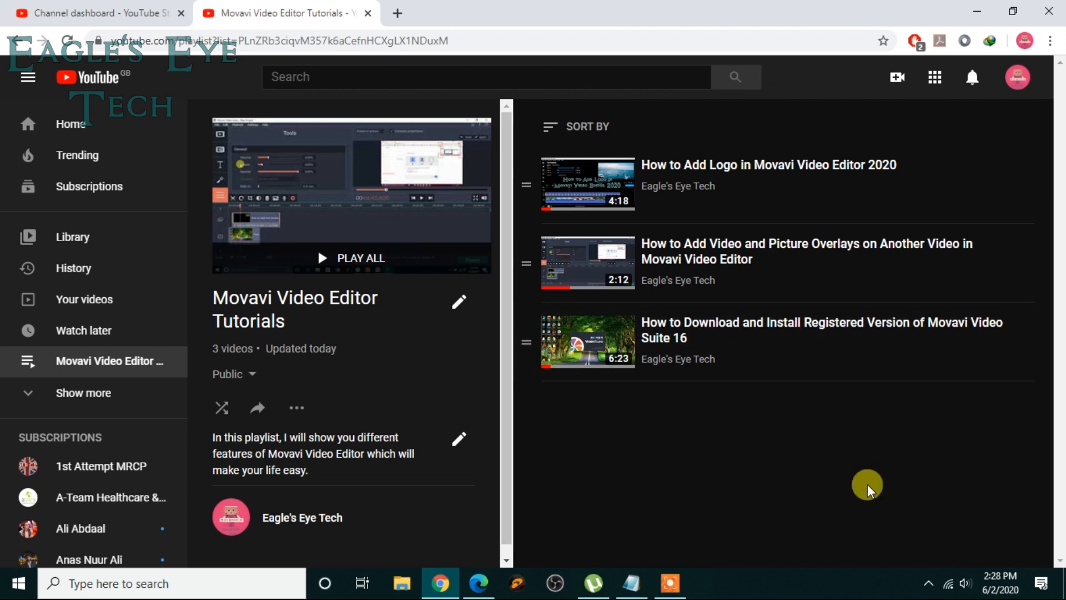
mouse_move(297, 407)
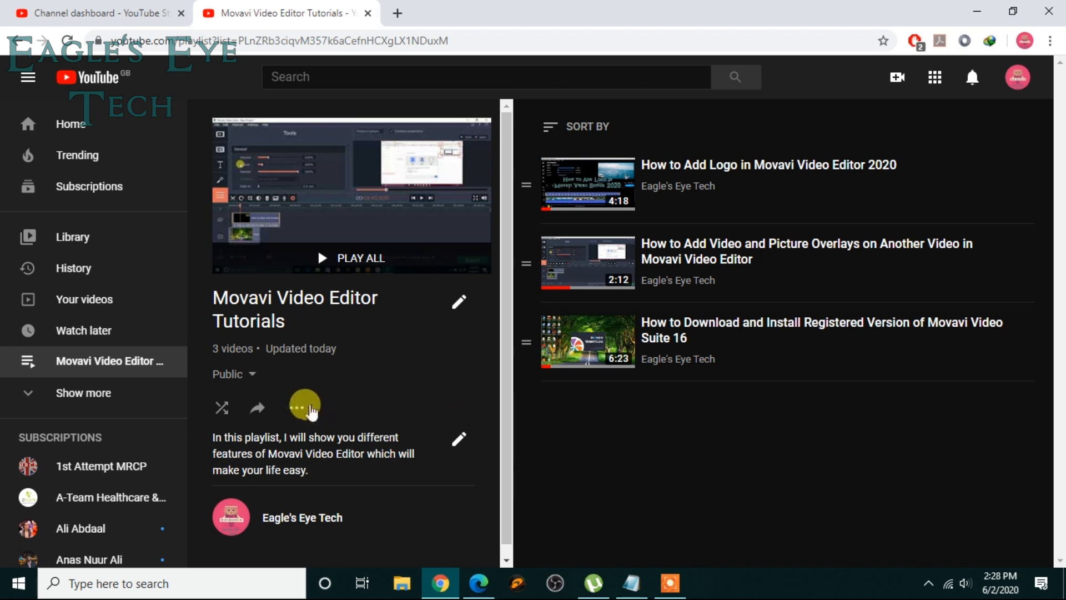
click(304, 407)
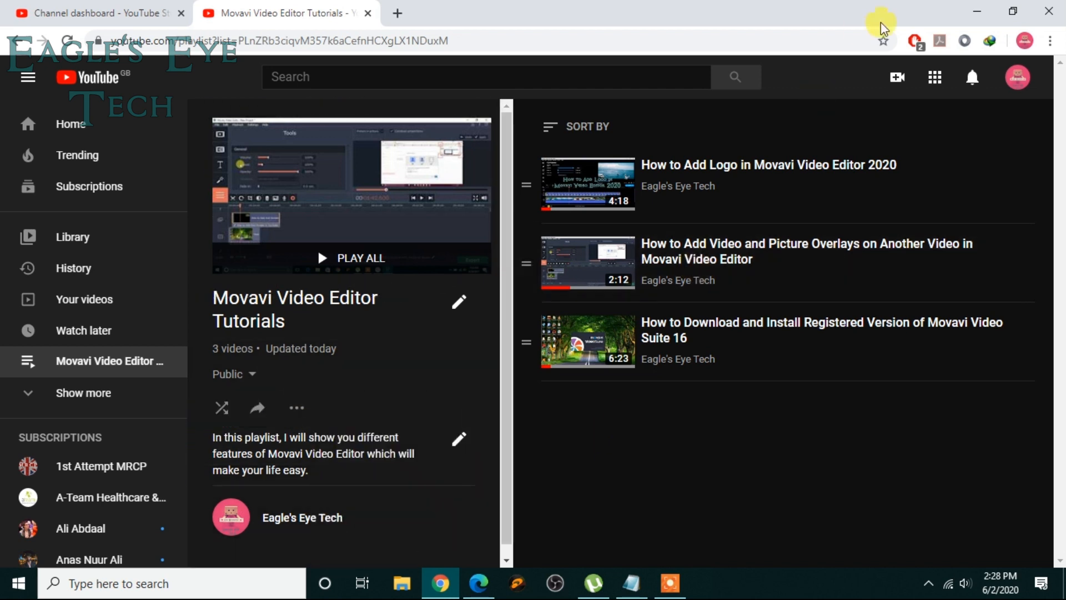
mouse_move(887, 14)
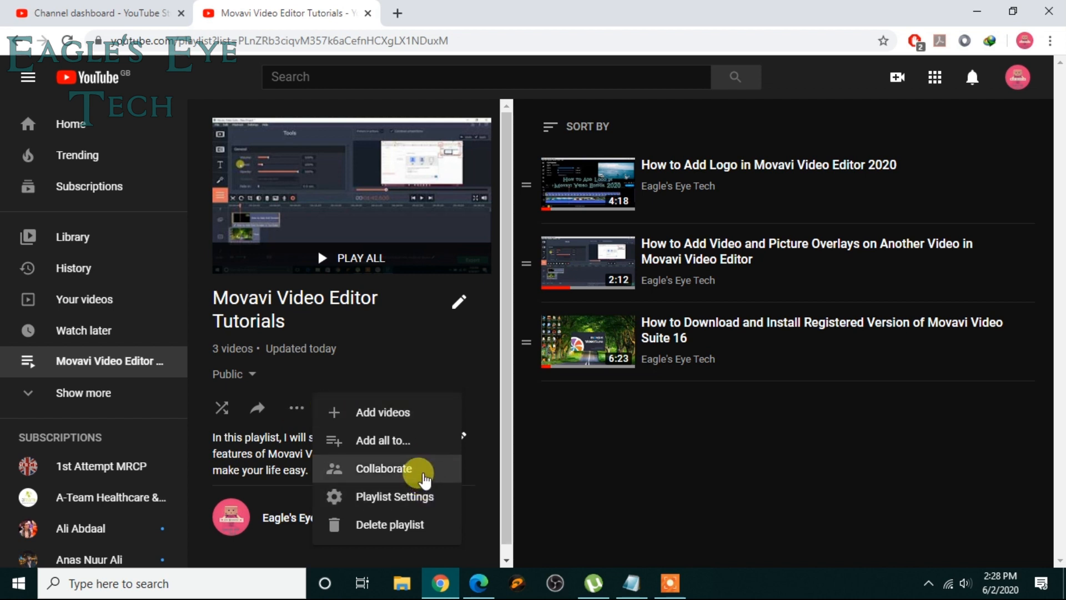
mouse_move(755, 445)
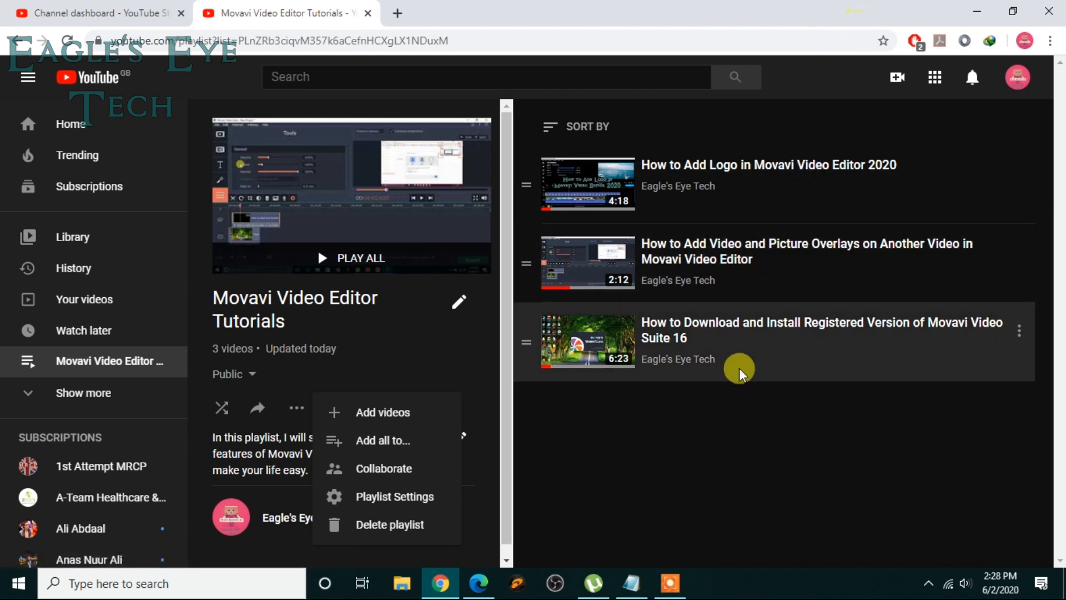
click(768, 422)
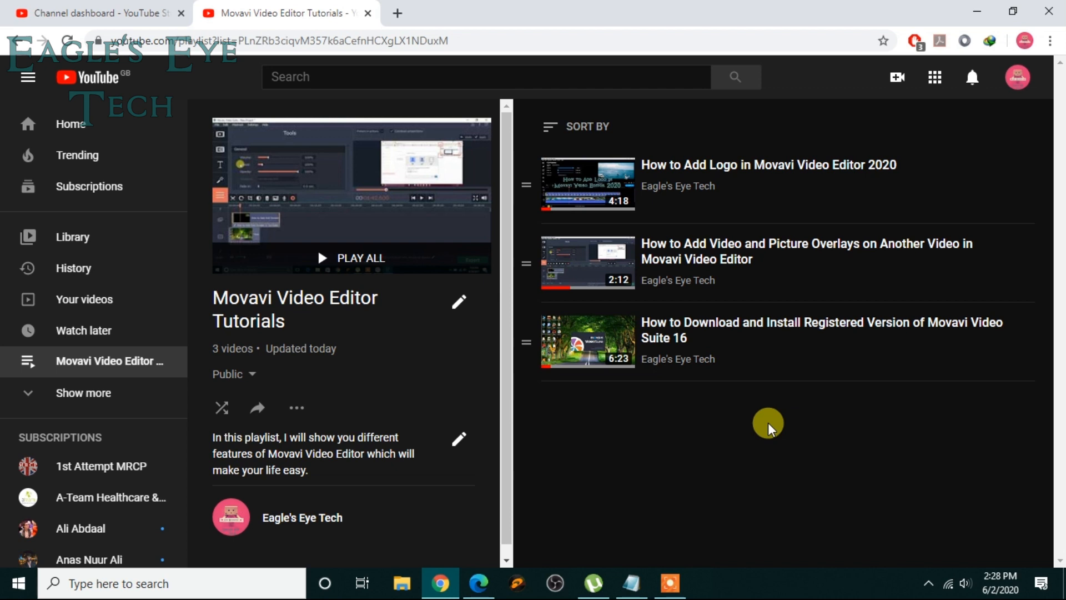
mouse_move(343, 95)
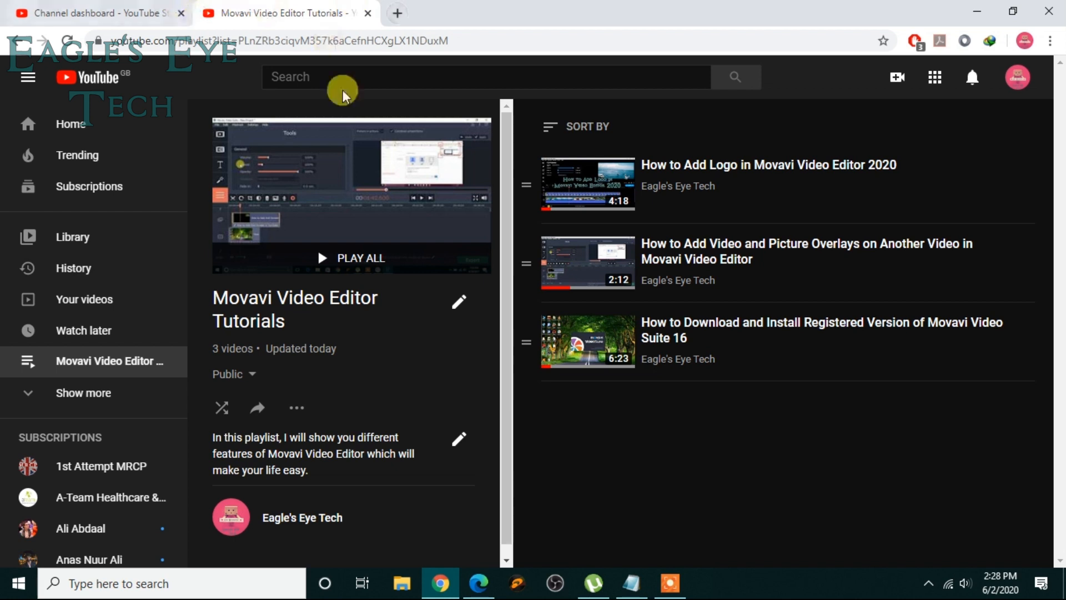
Step: Go to the Eagle's Eye Tech channel page from the avatar's Your channel option
click(1018, 77)
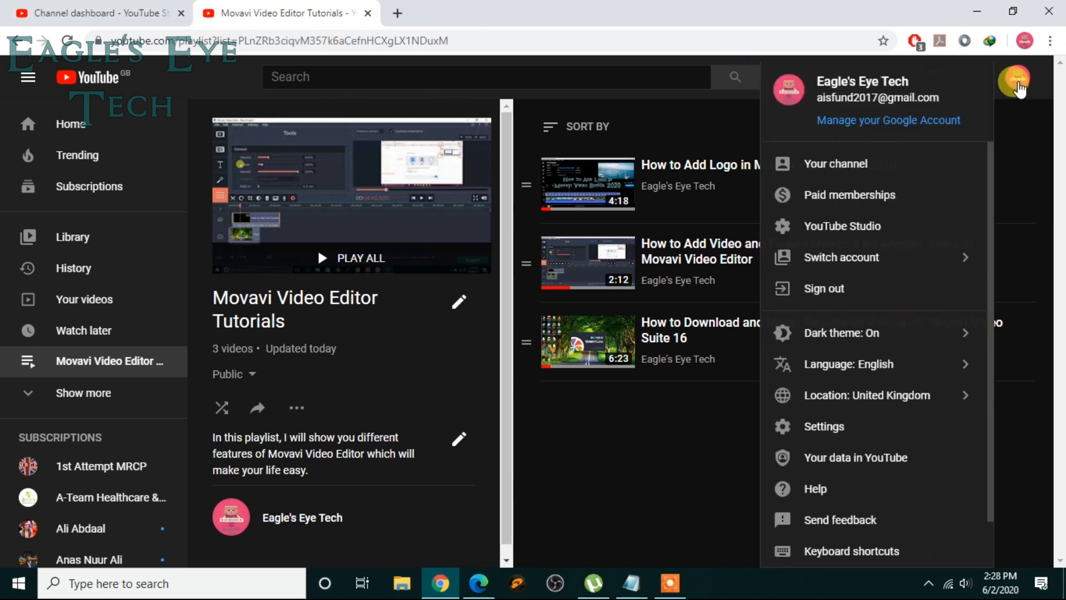
mouse_move(852, 164)
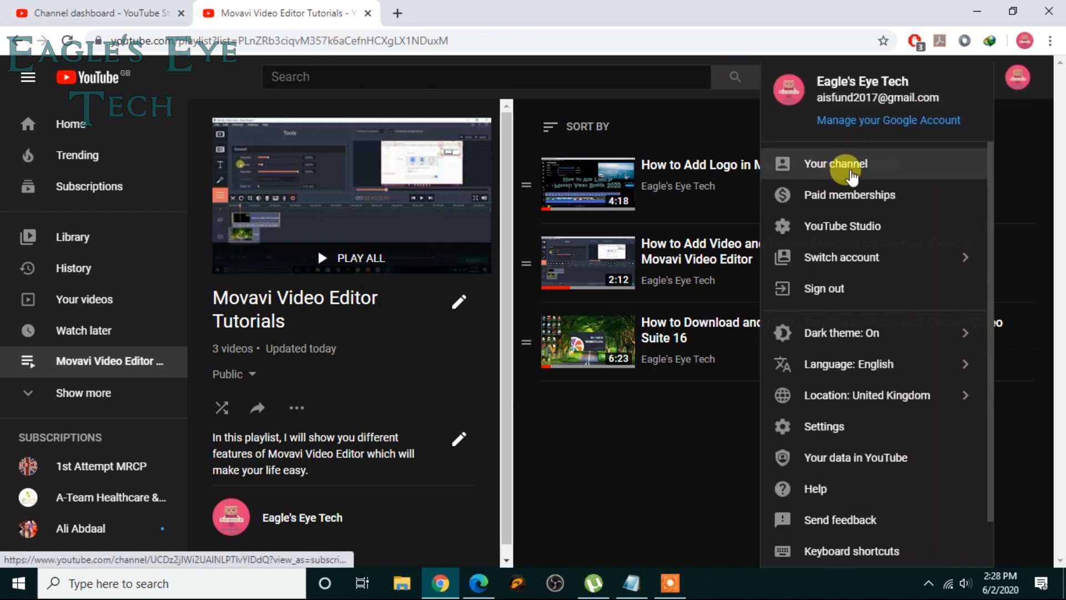
click(837, 164)
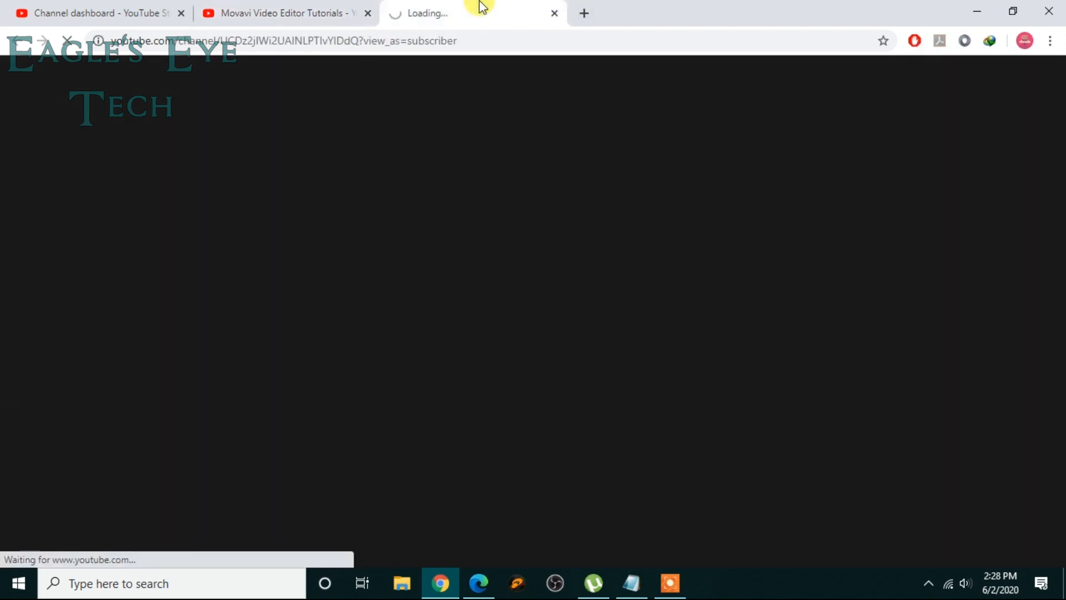
click(497, 338)
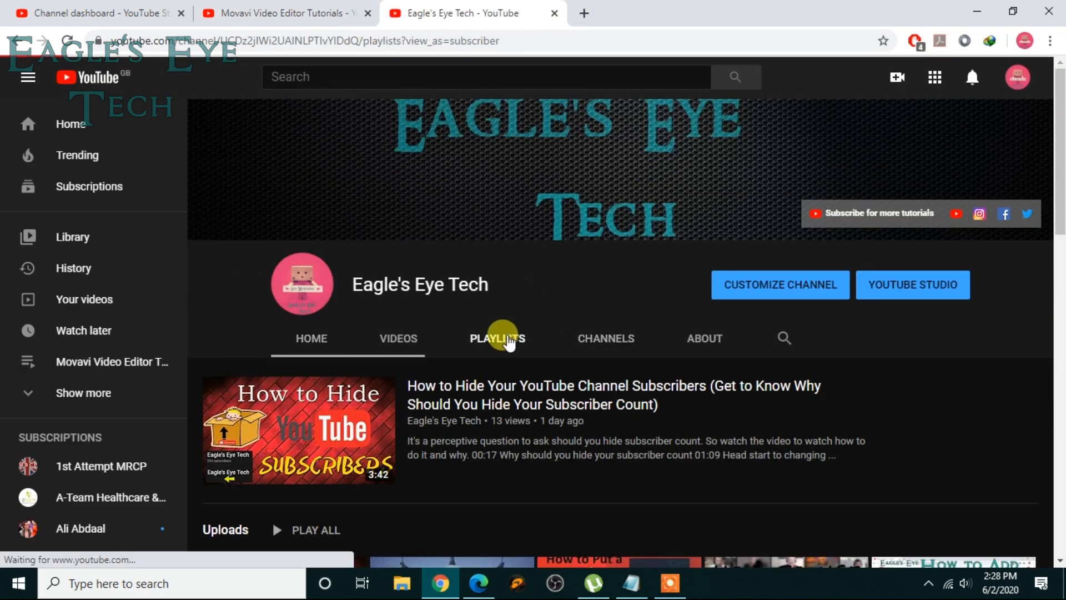
Step: Show the channel's Playlists tab confirming the new Movavi playlist thumbnail
click(497, 338)
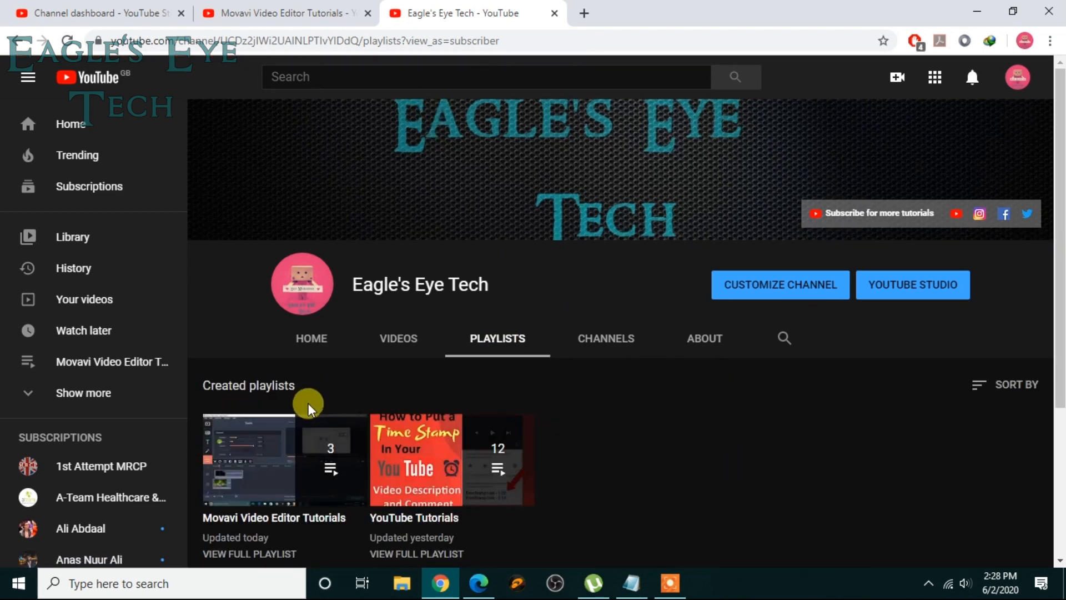
mouse_move(635, 490)
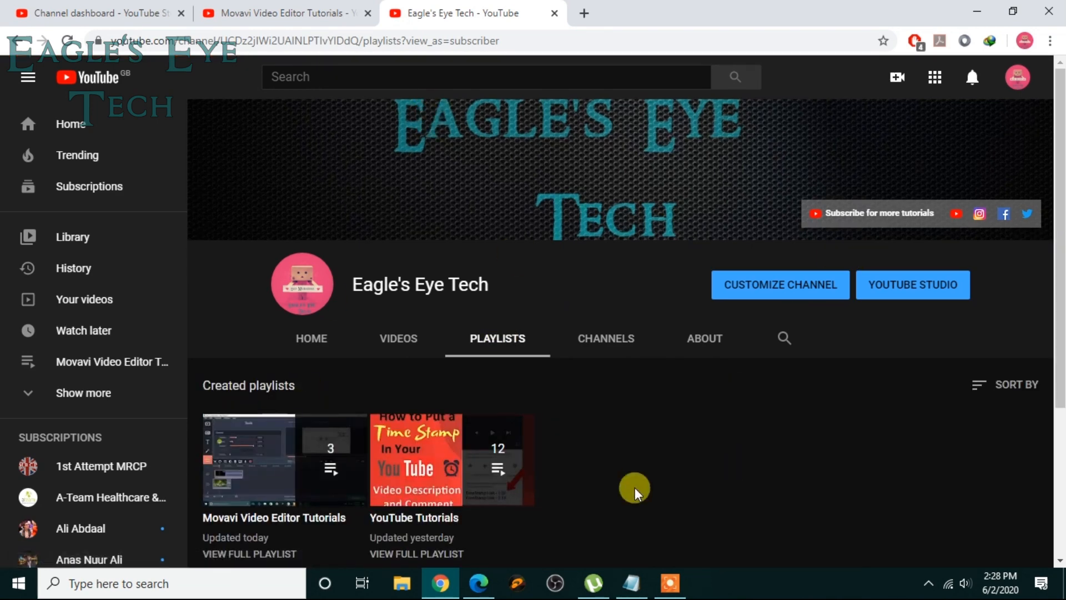